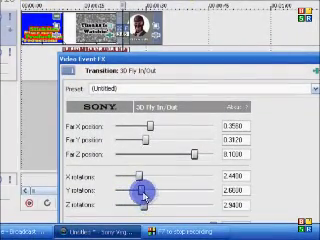
- Adjust the 3D Fly In/Out Y rotation slider, then close the Video Event FX window
drag(145, 185, 138, 190)
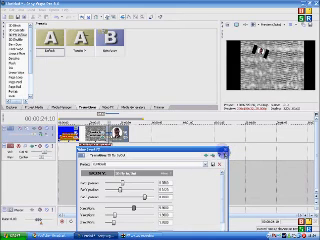
click(210, 152)
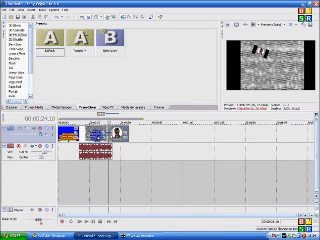